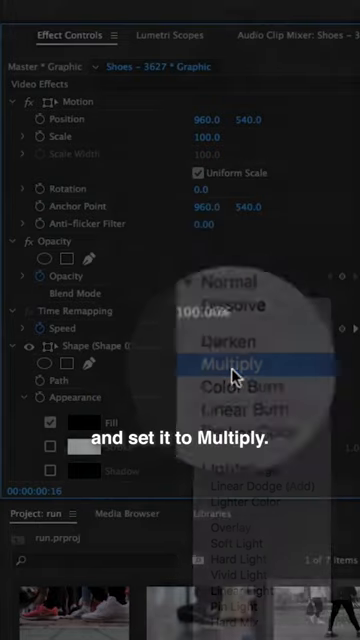
Set the RUN graphic's Opacity blend mode to Multiply so the footage shows through the letters
click(228, 363)
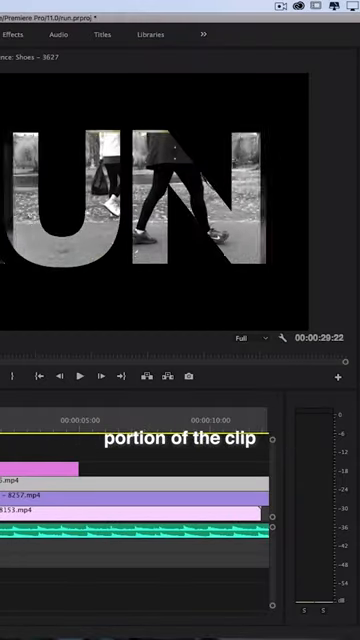